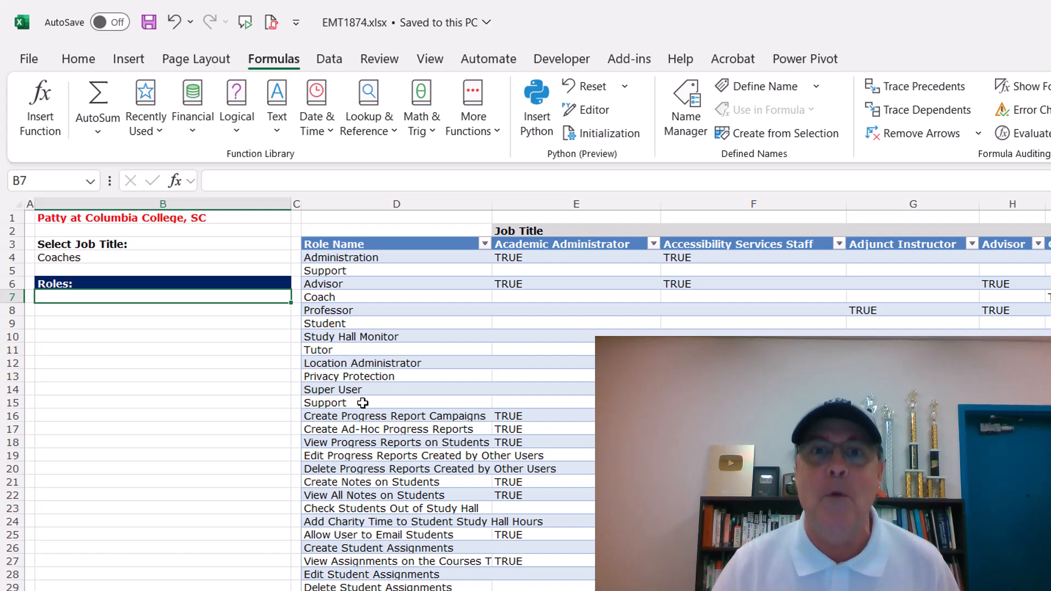
{"action": "mouse_move", "coordinate": [141, 263]}
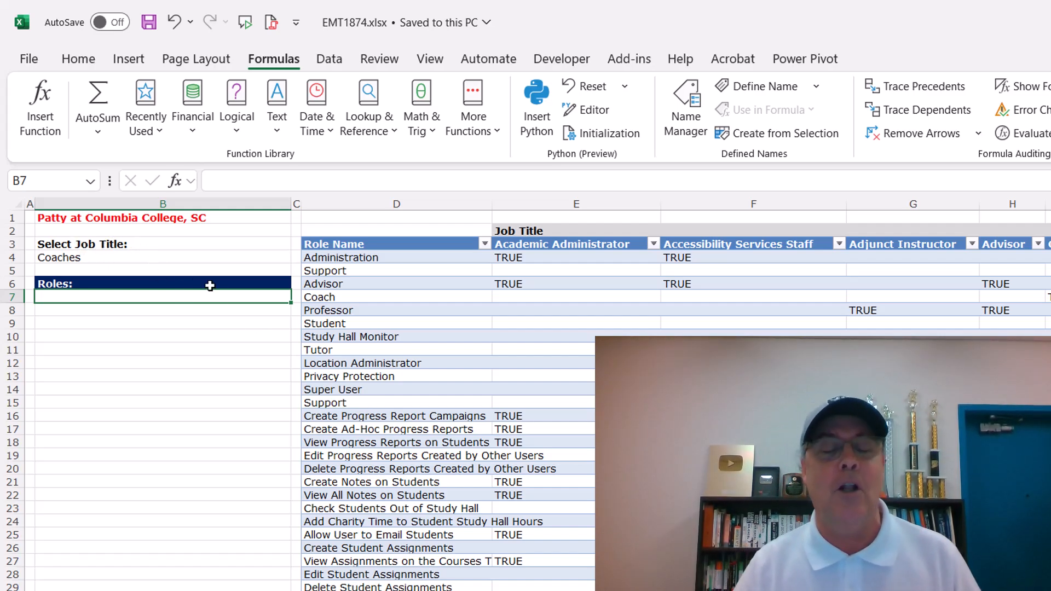
{"action": "mouse_move", "coordinate": [458, 346]}
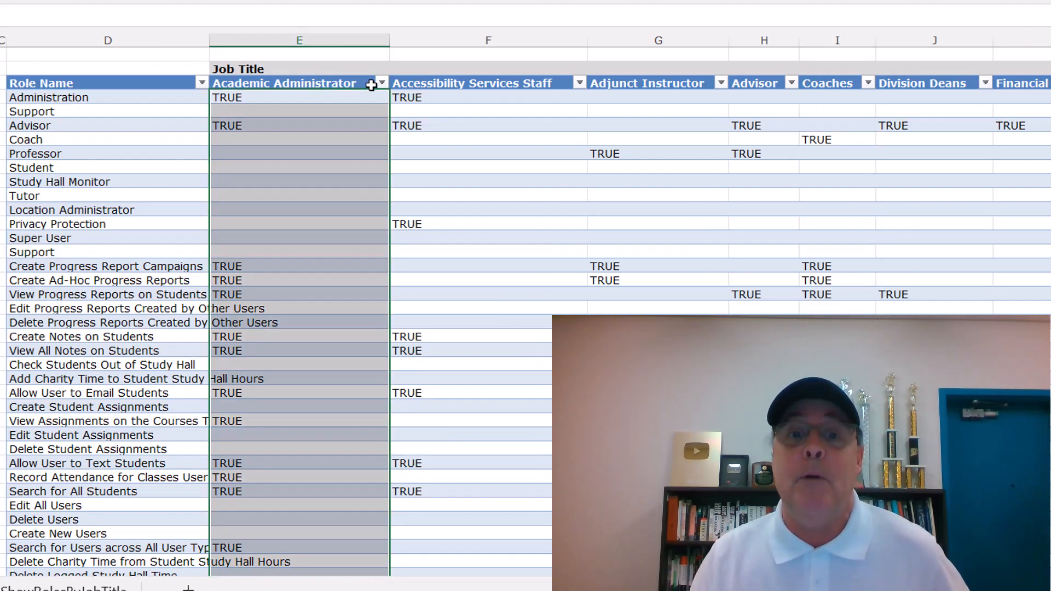
Step: Add a List data validation to B4 sourced from the job-title headers =$E$3:$W$3
{"action": "left_click", "coordinate": [657, 84]}
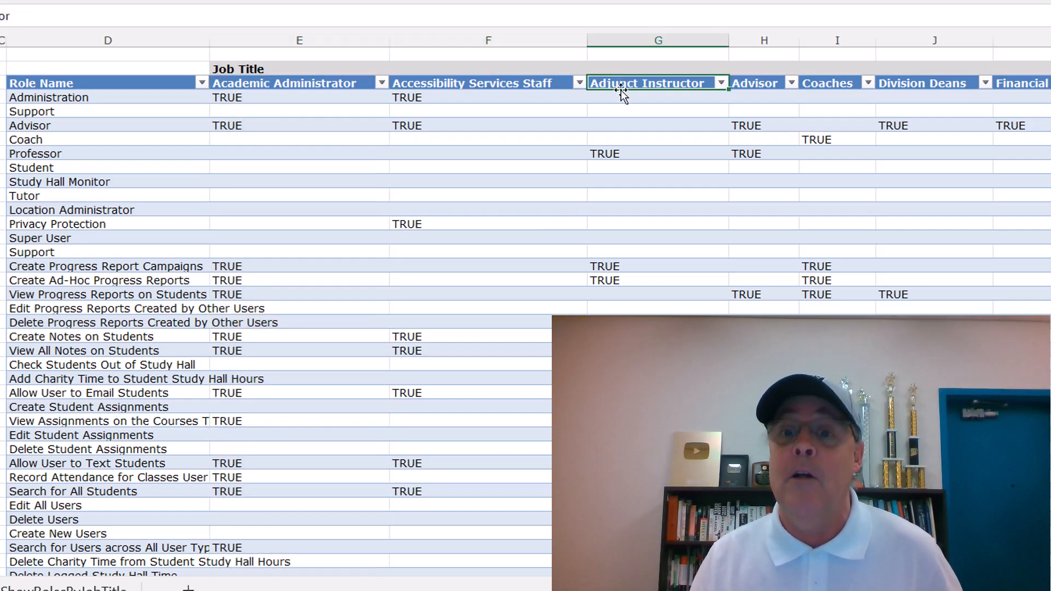
{"action": "mouse_move", "coordinate": [644, 189]}
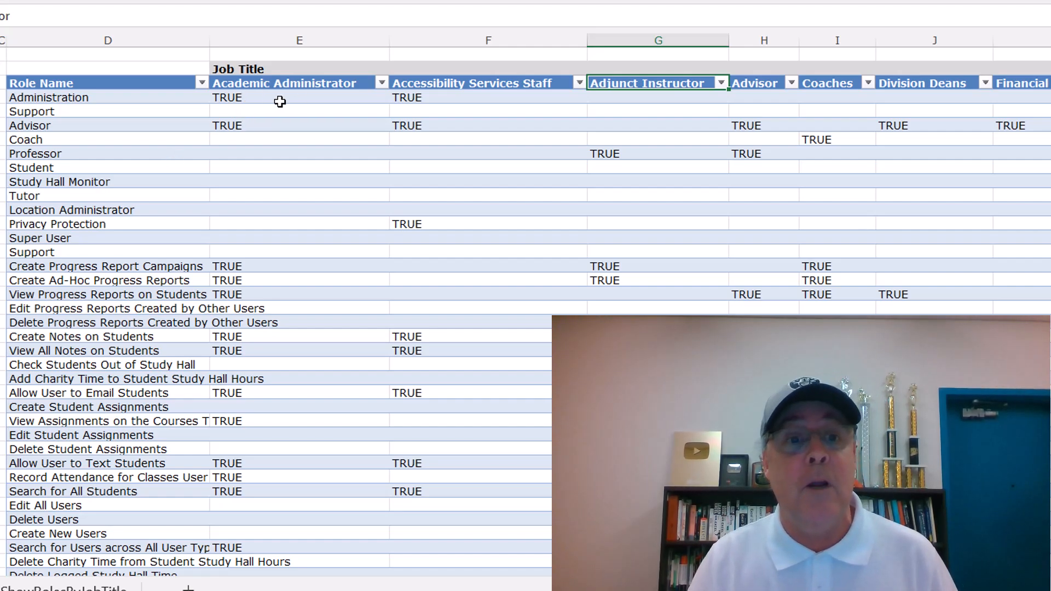
{"action": "mouse_move", "coordinate": [192, 103]}
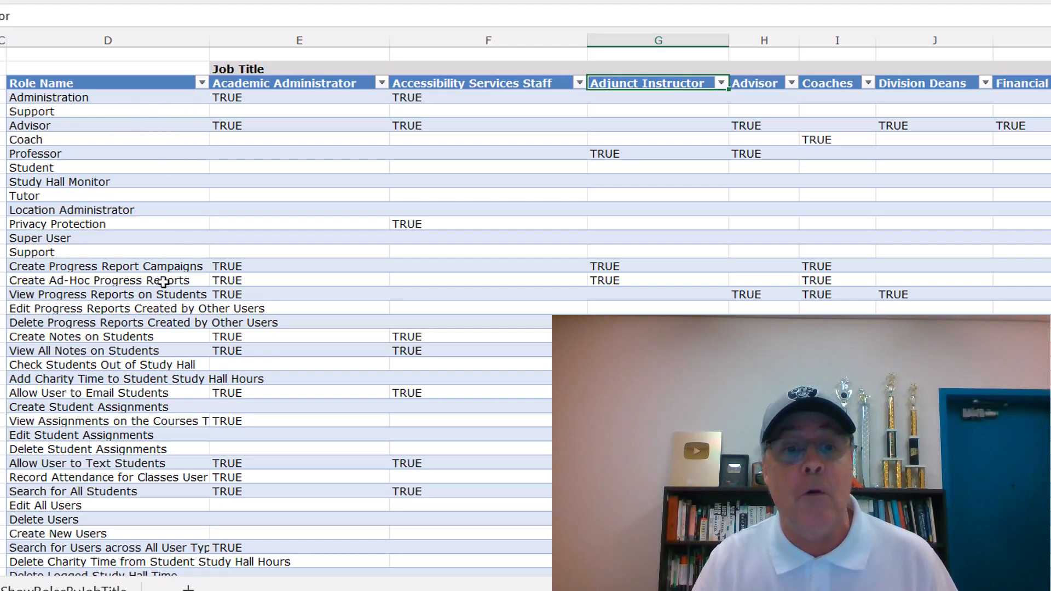
{"action": "mouse_move", "coordinate": [179, 455]}
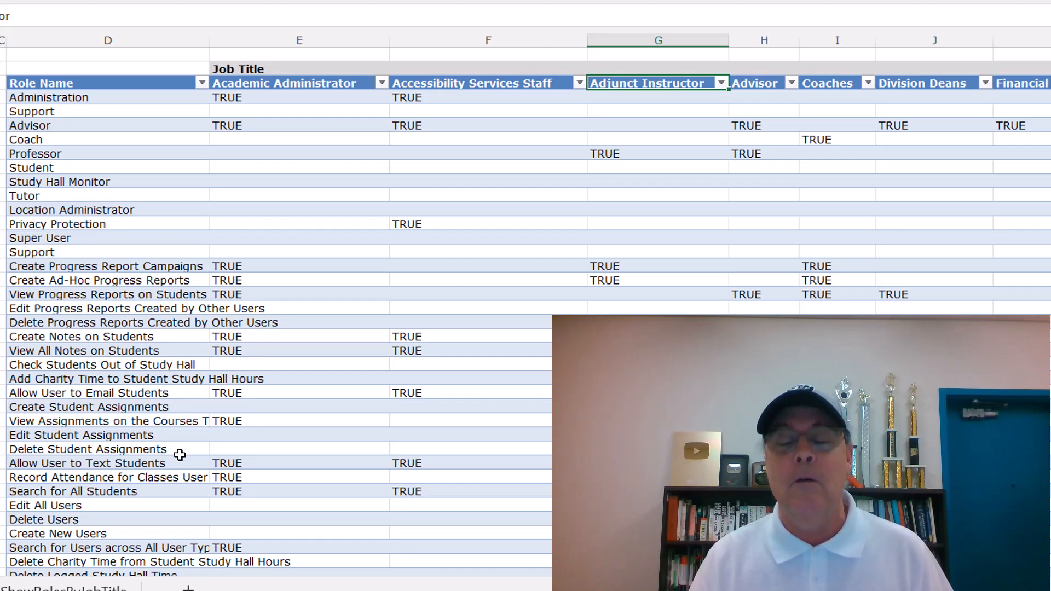
{"action": "mouse_move", "coordinate": [180, 119]}
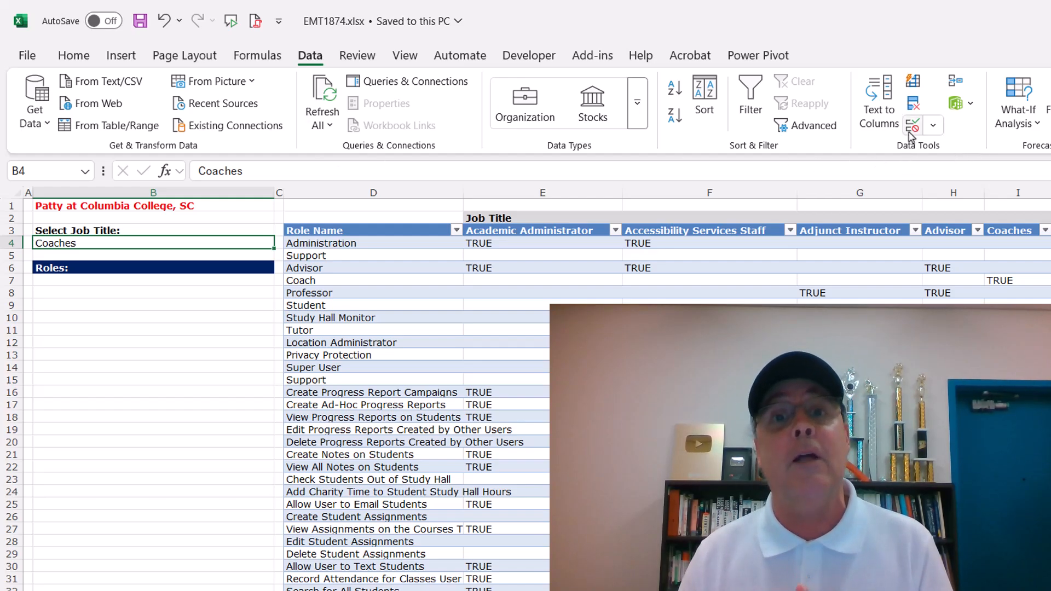
{"action": "mouse_move", "coordinate": [228, 470]}
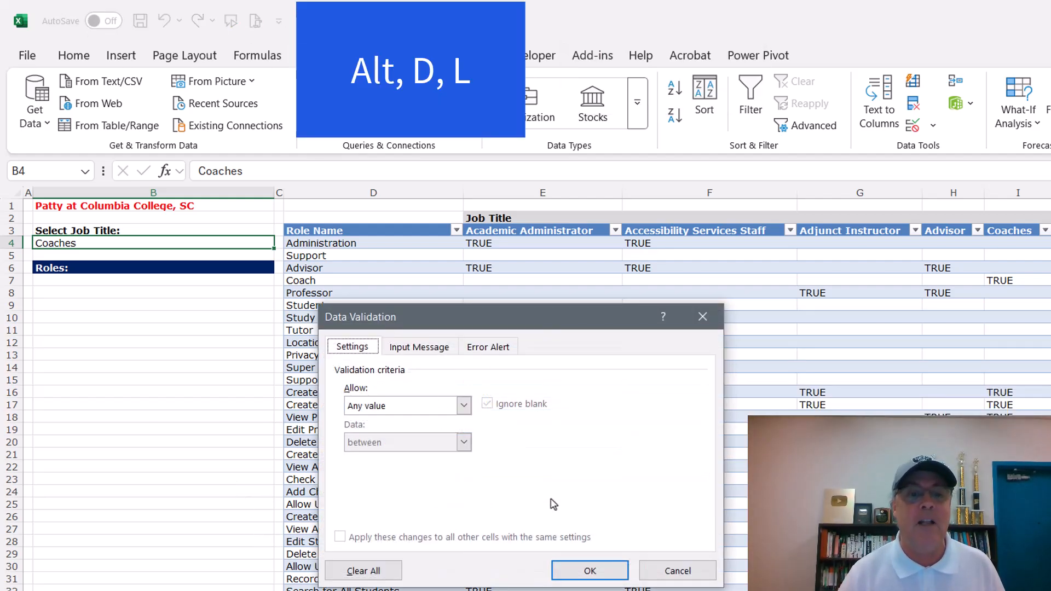
{"action": "key", "text": "Tab"}
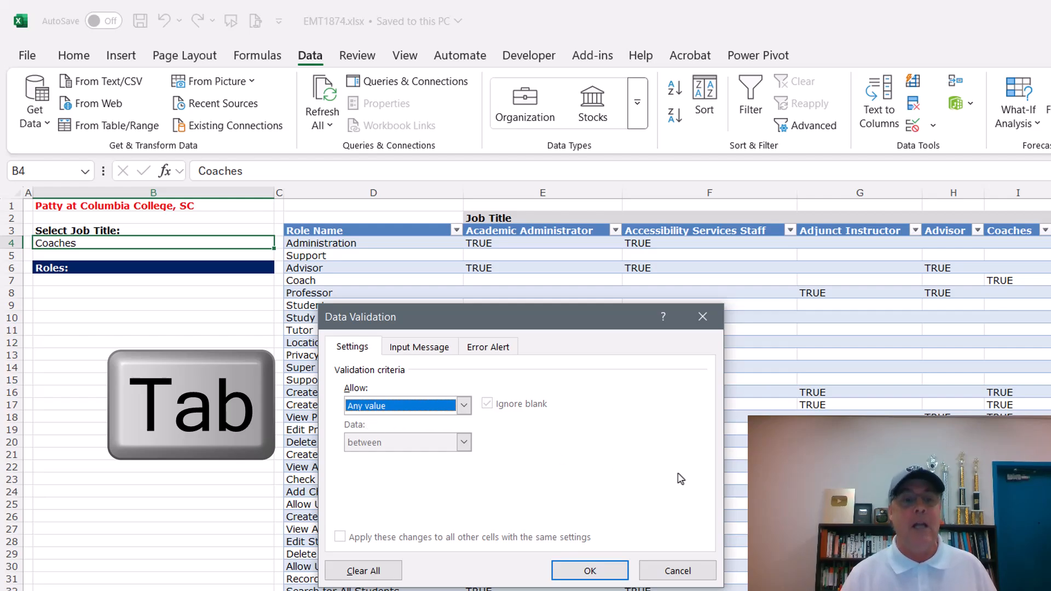
{"action": "left_click", "coordinate": [463, 406]}
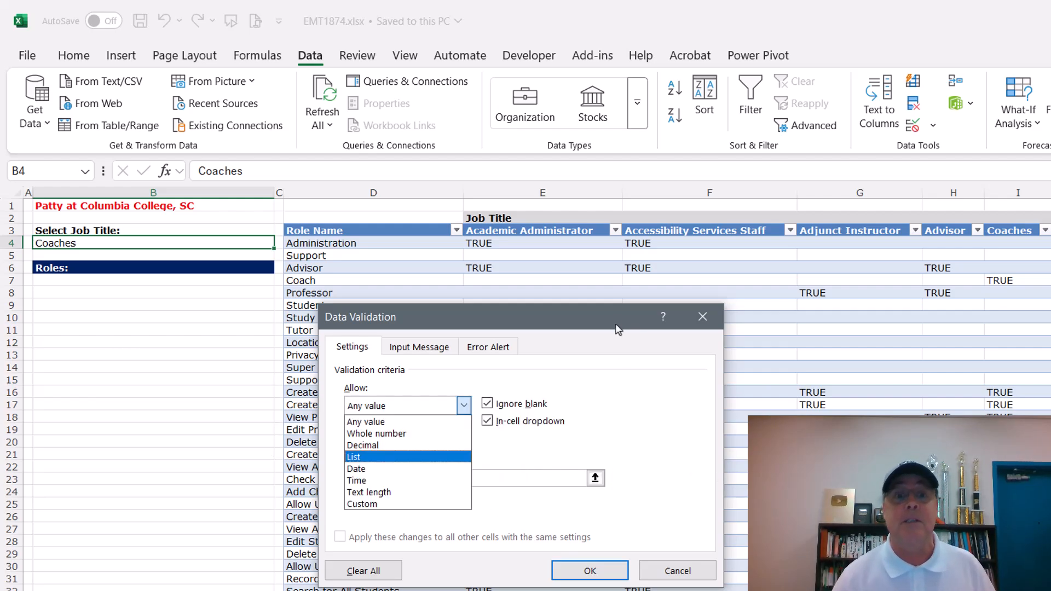
{"action": "mouse_move", "coordinate": [773, 322]}
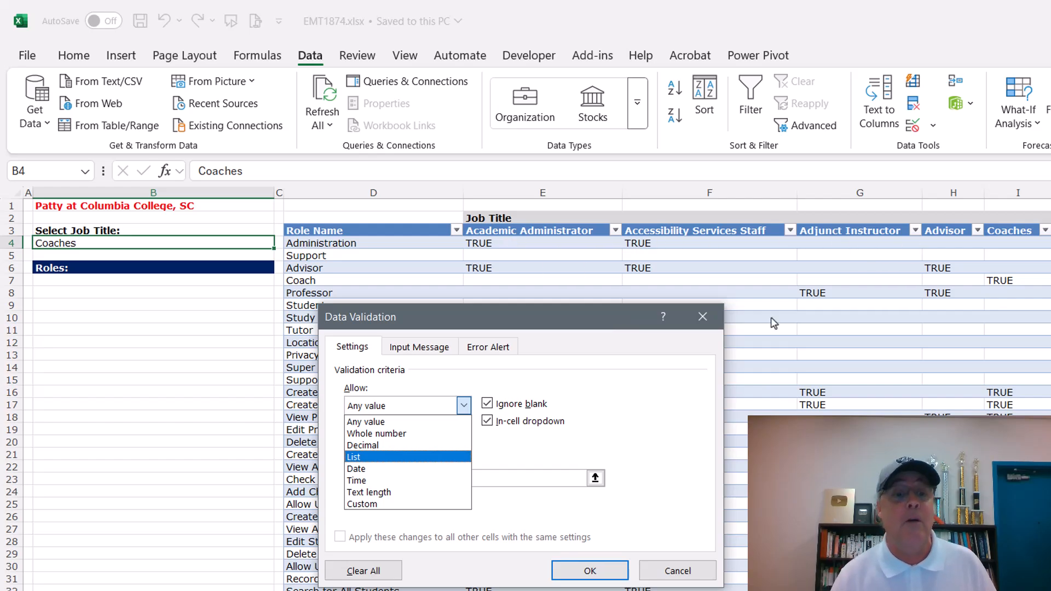
{"action": "key", "text": "Tab"}
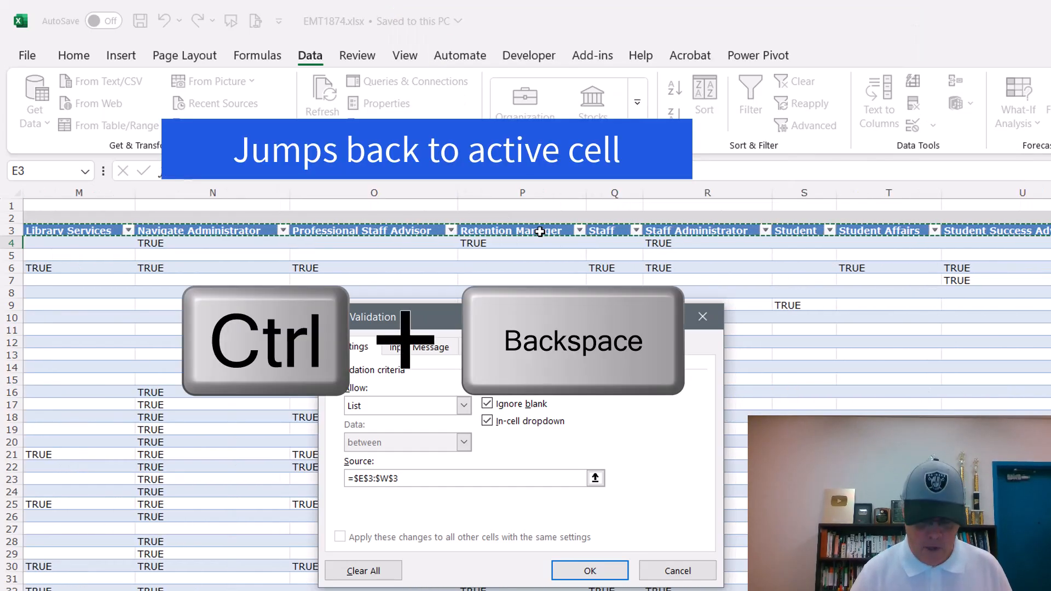
{"action": "key", "text": "ctrl+backspace"}
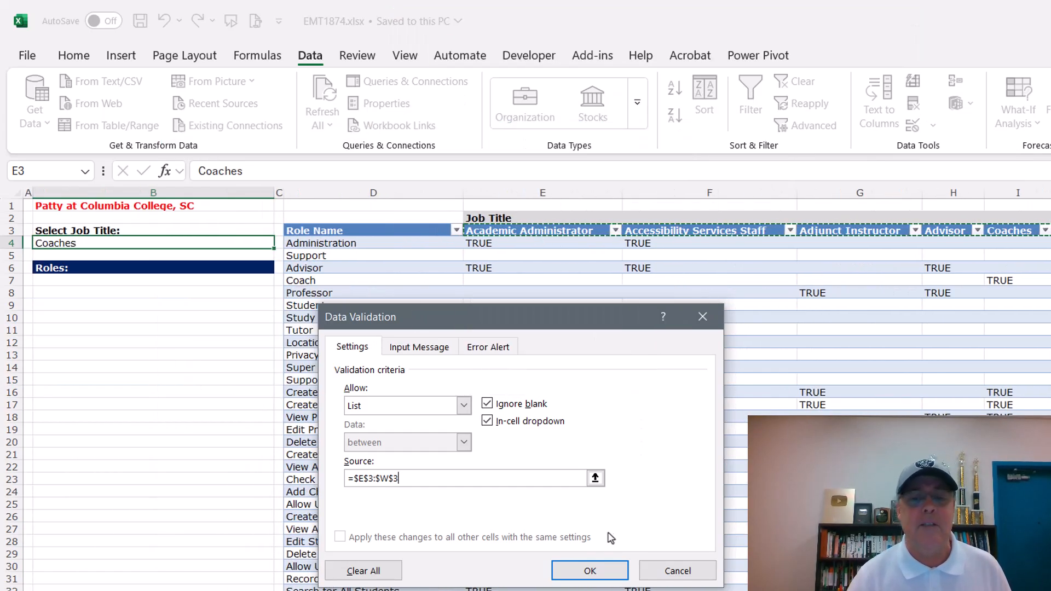
{"action": "left_click", "coordinate": [588, 570]}
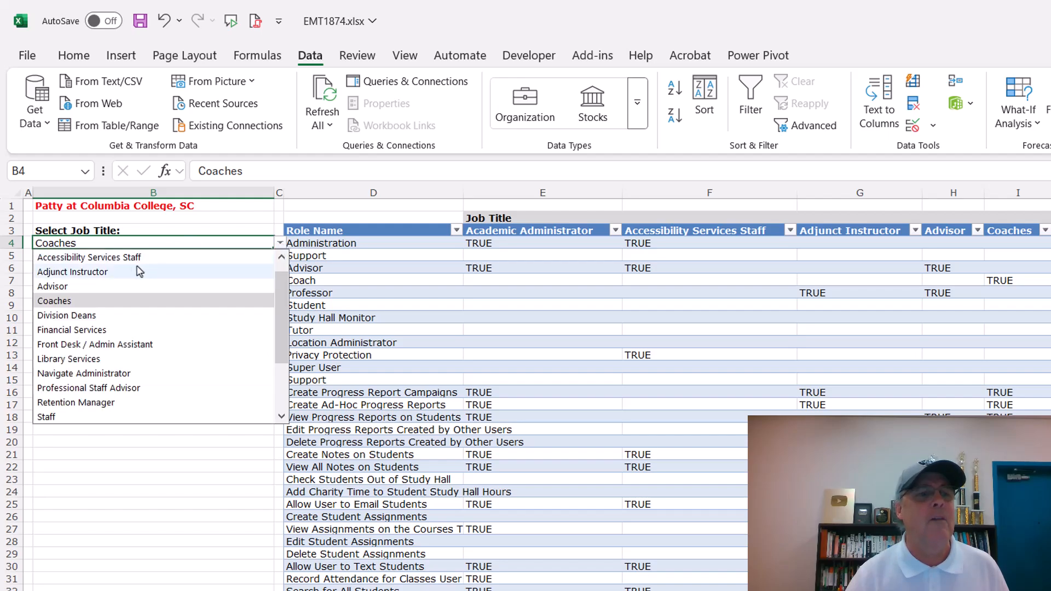
Step: Choose Advisor from the B4 dropdown and move to B7 for the roles formula
{"action": "left_click", "coordinate": [53, 286]}
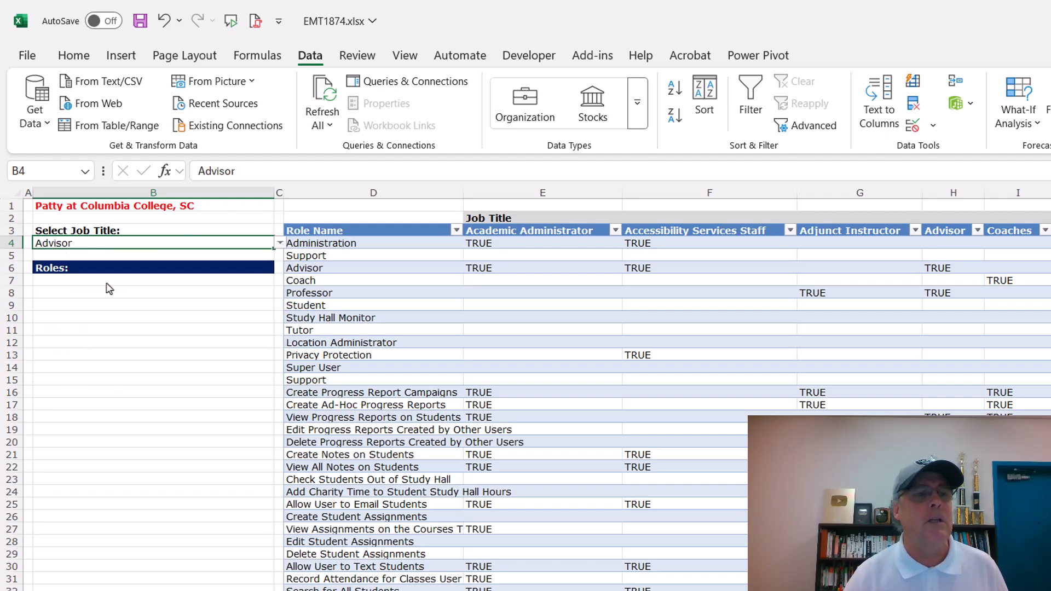
{"action": "left_click", "coordinate": [153, 279]}
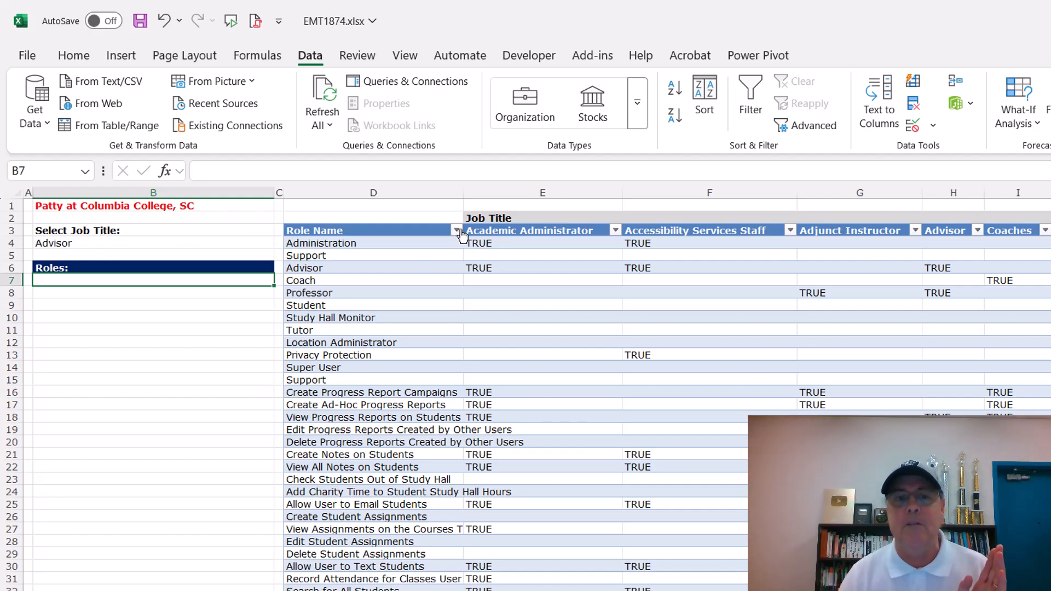
{"action": "mouse_move", "coordinate": [689, 241]}
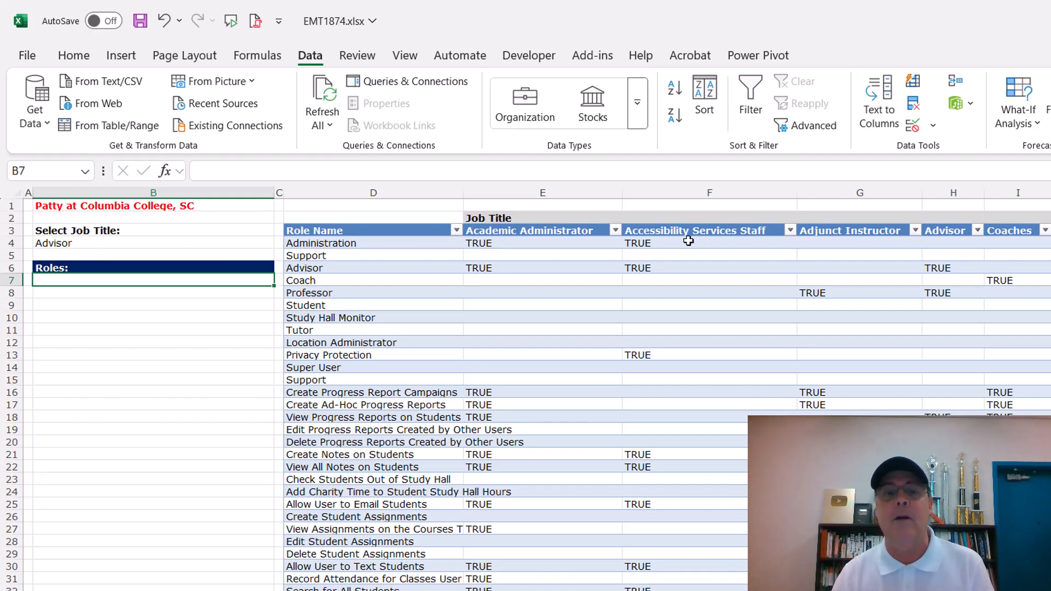
{"action": "mouse_move", "coordinate": [479, 490]}
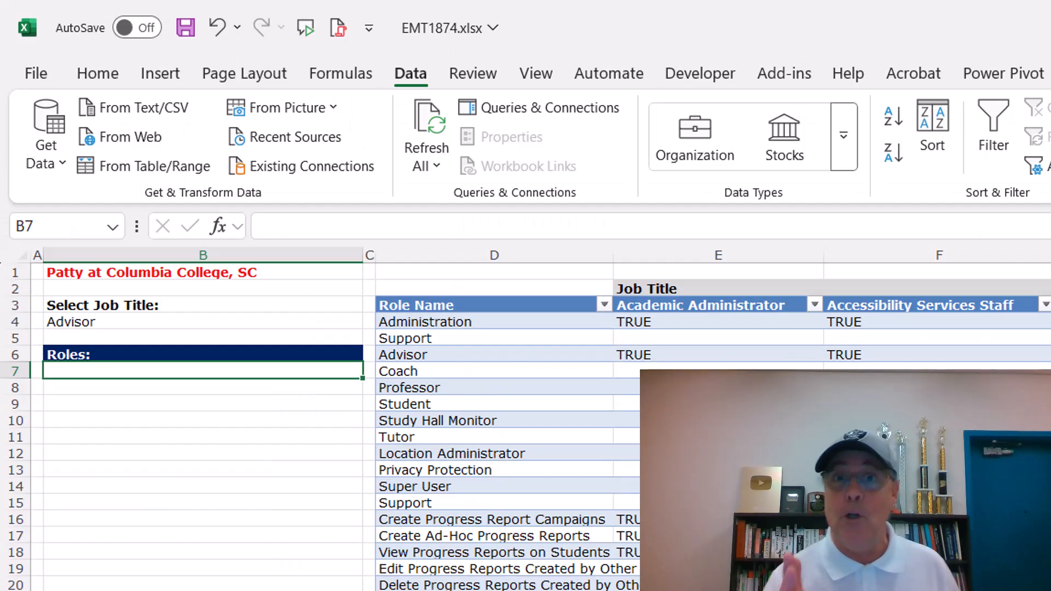
Step: Enter =XLOOKUP(B4, headers E3 through Tutoring Supervisor, table data) in B7 to return the title's column
{"action": "type", "text": "=x"}
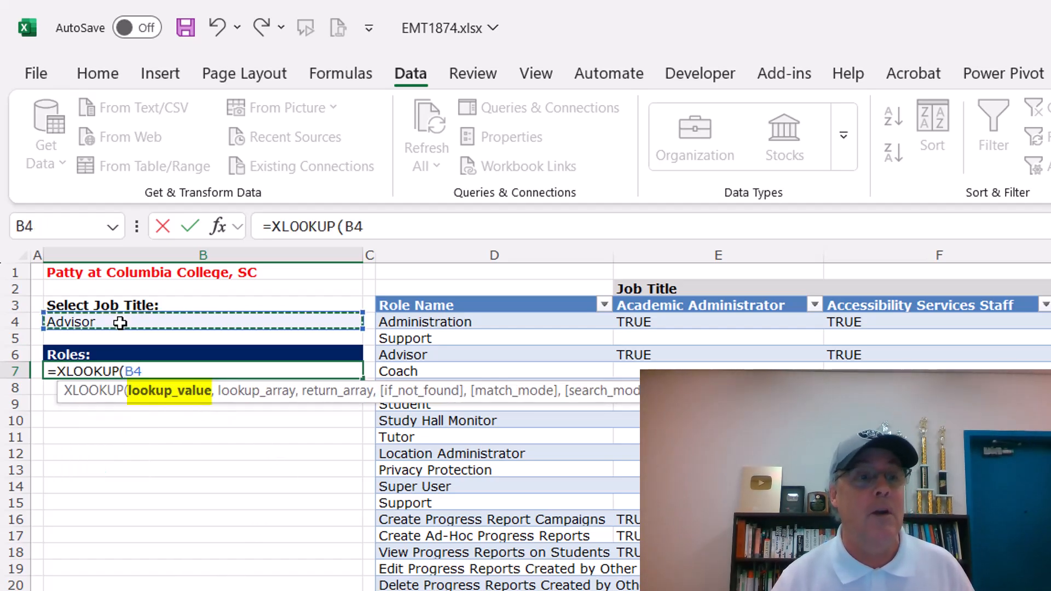
{"action": "left_click", "coordinate": [701, 305]}
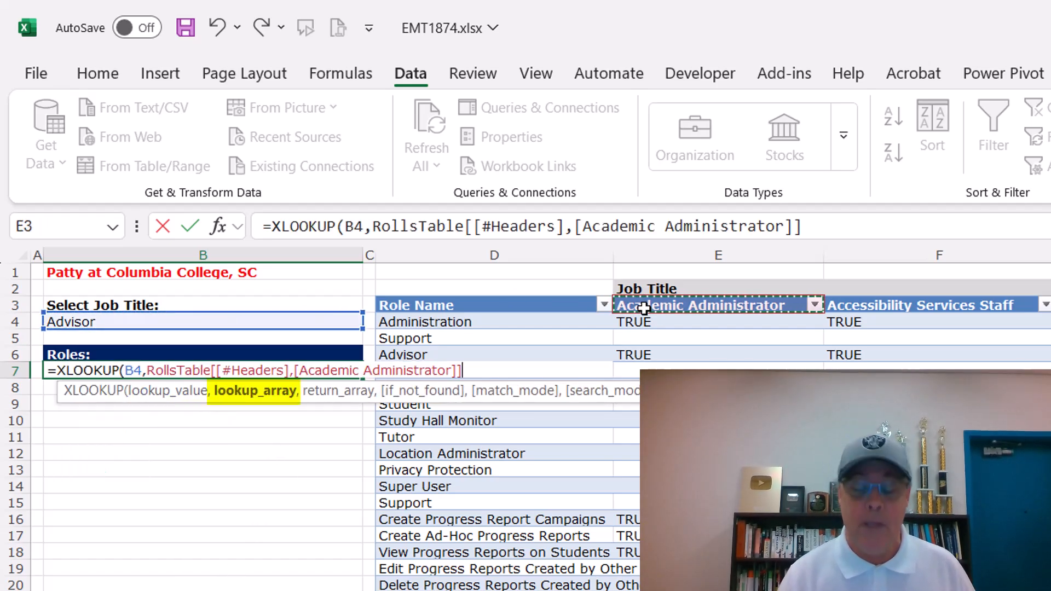
{"action": "key", "text": "Ctrl+Backspace"}
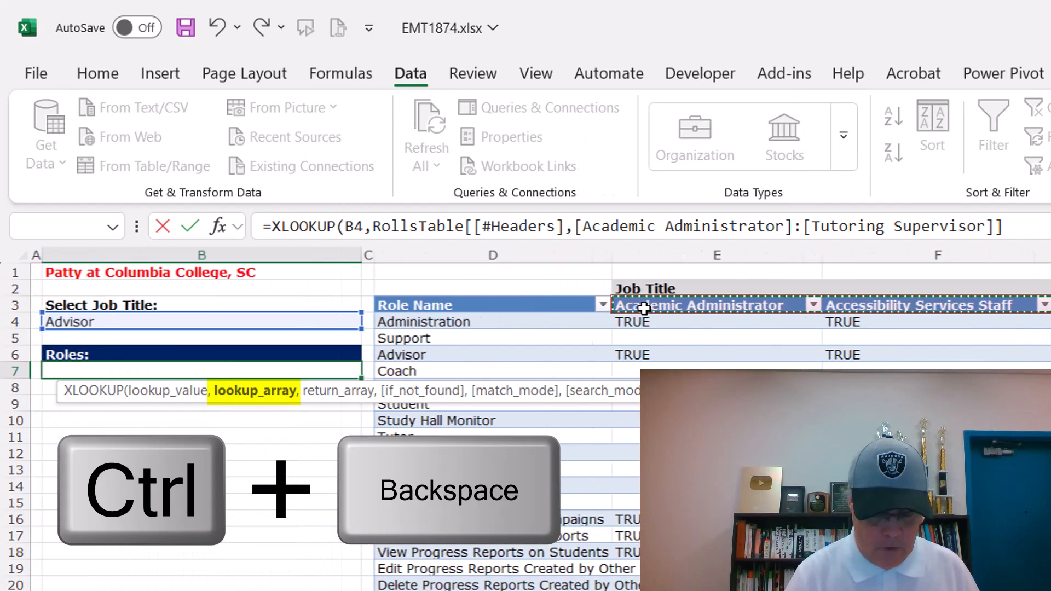
{"action": "key", "text": "ctrl+backspace"}
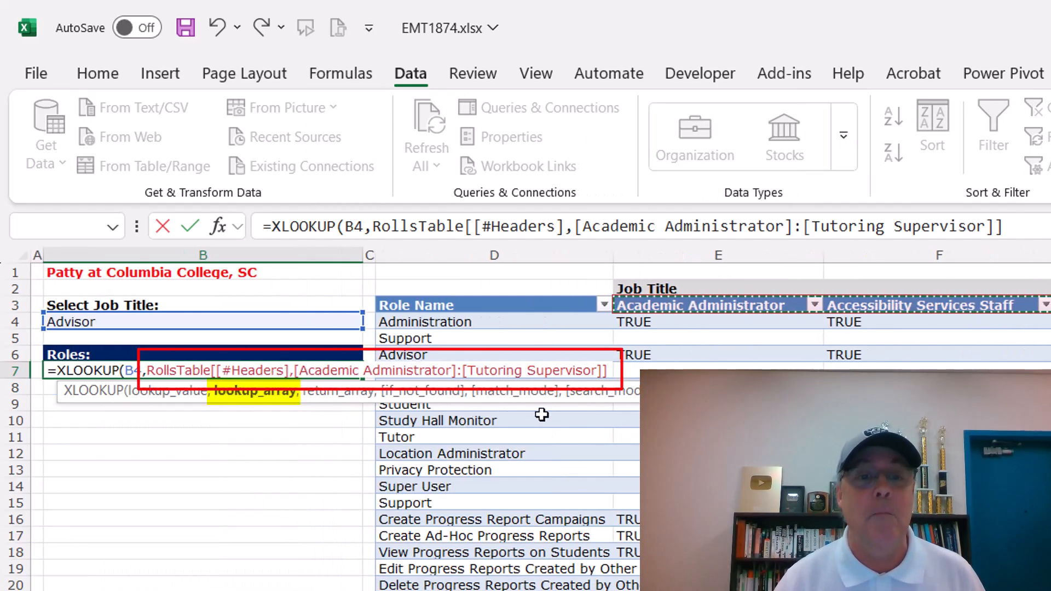
{"action": "type", "text": ","}
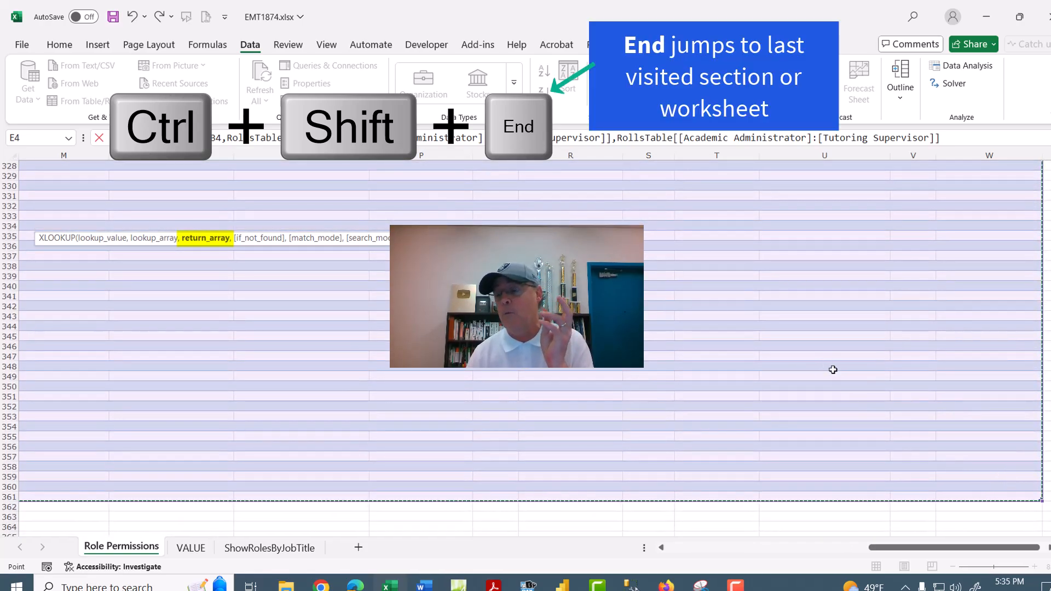
{"action": "mouse_move", "coordinate": [962, 479]}
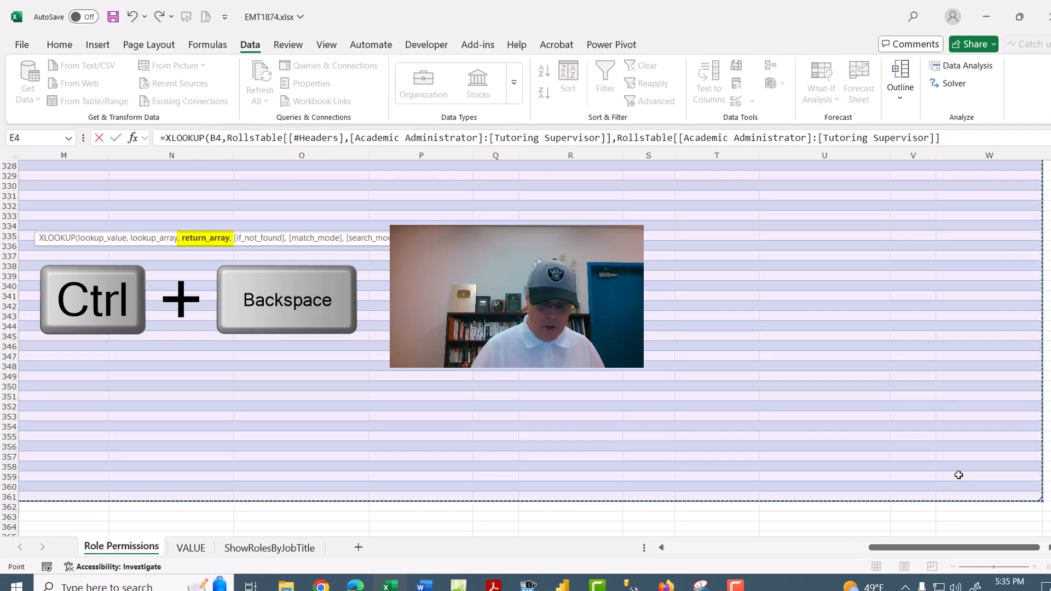
{"action": "key", "text": "Ctrl+Backspace"}
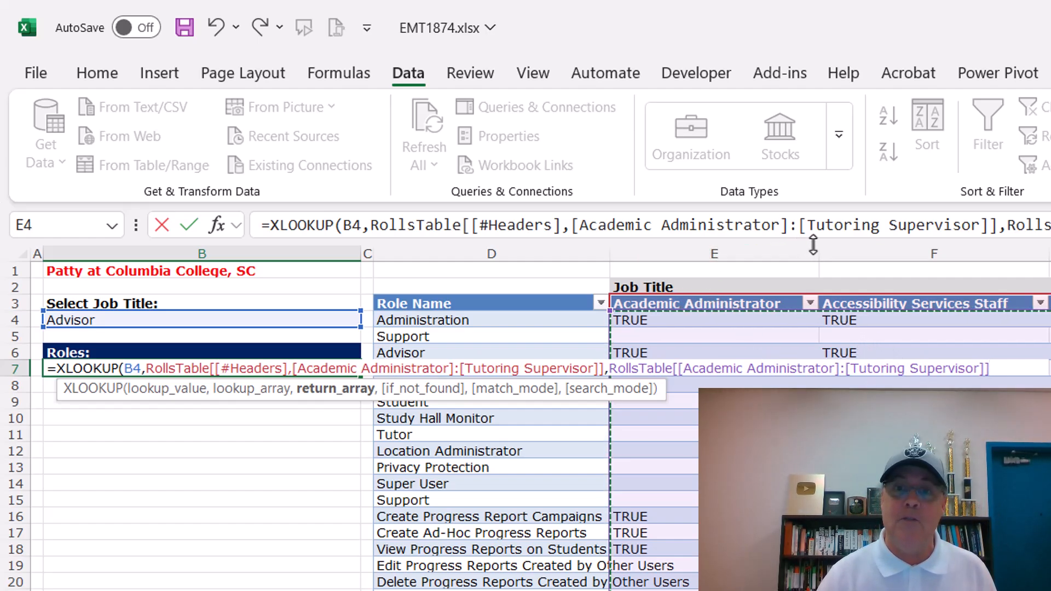
{"action": "mouse_move", "coordinate": [416, 284]}
{"action": "type", "text": ")"}
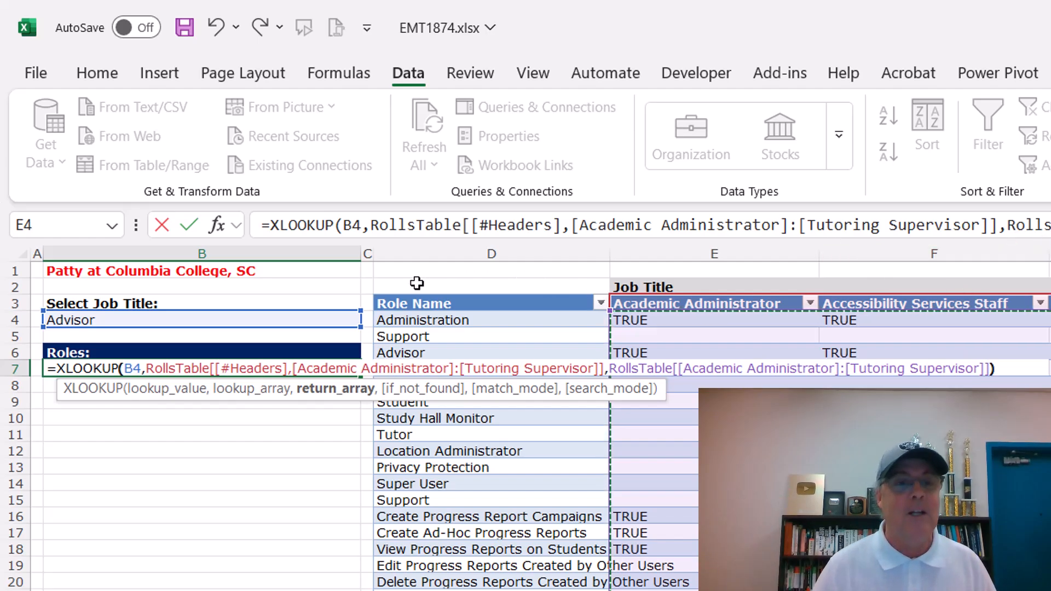
{"action": "key", "text": "Return"}
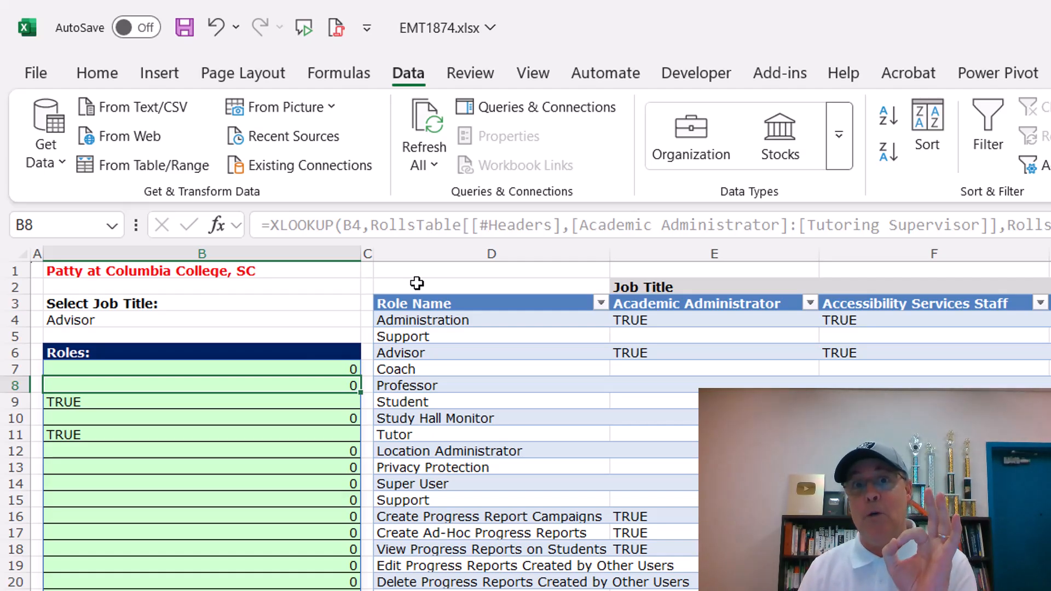
{"action": "mouse_move", "coordinate": [164, 360]}
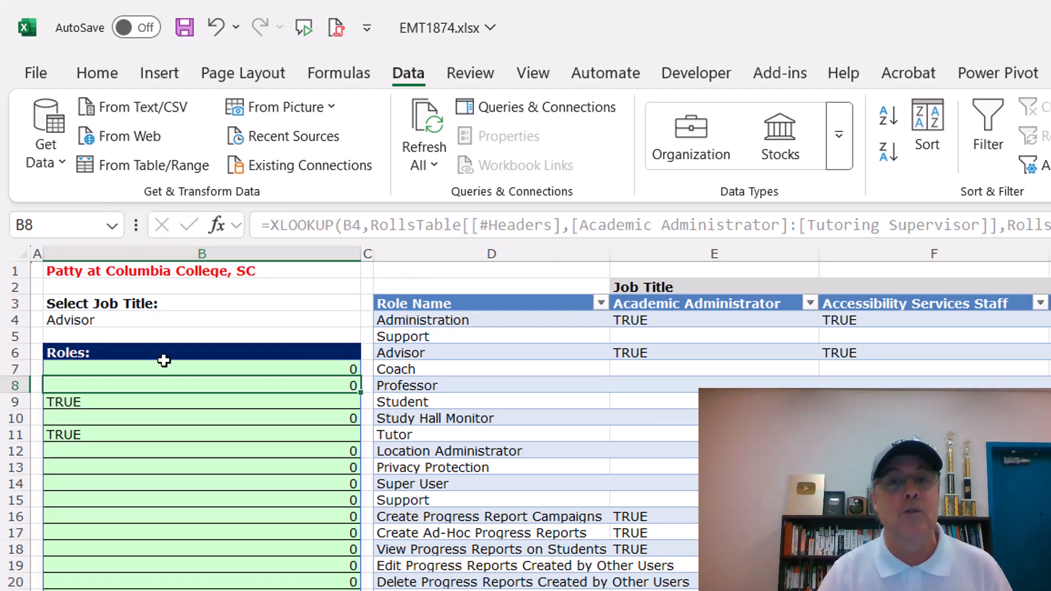
{"action": "mouse_move", "coordinate": [399, 317]}
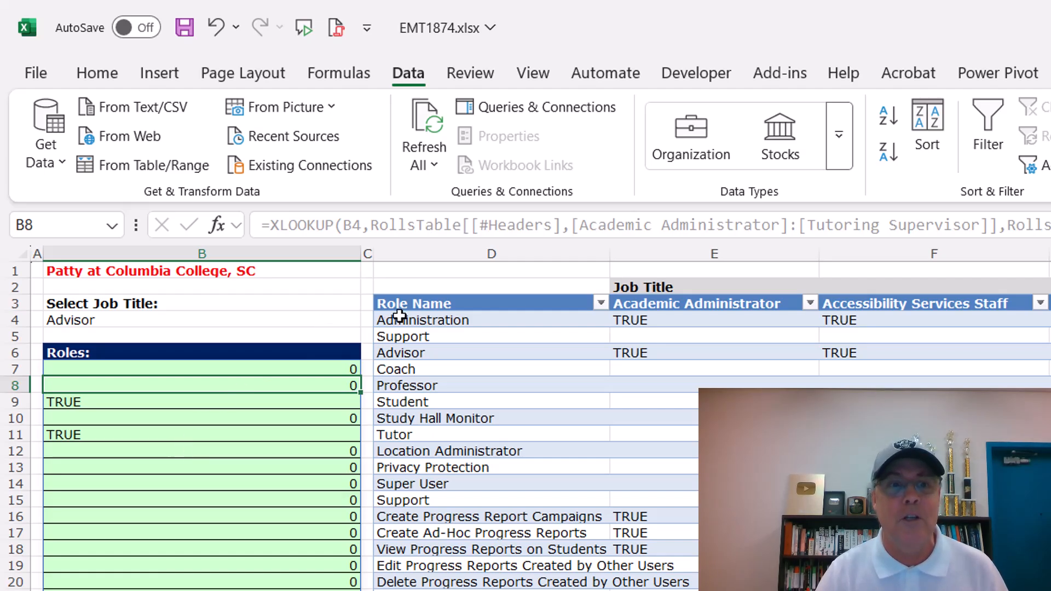
{"action": "mouse_move", "coordinate": [127, 369]}
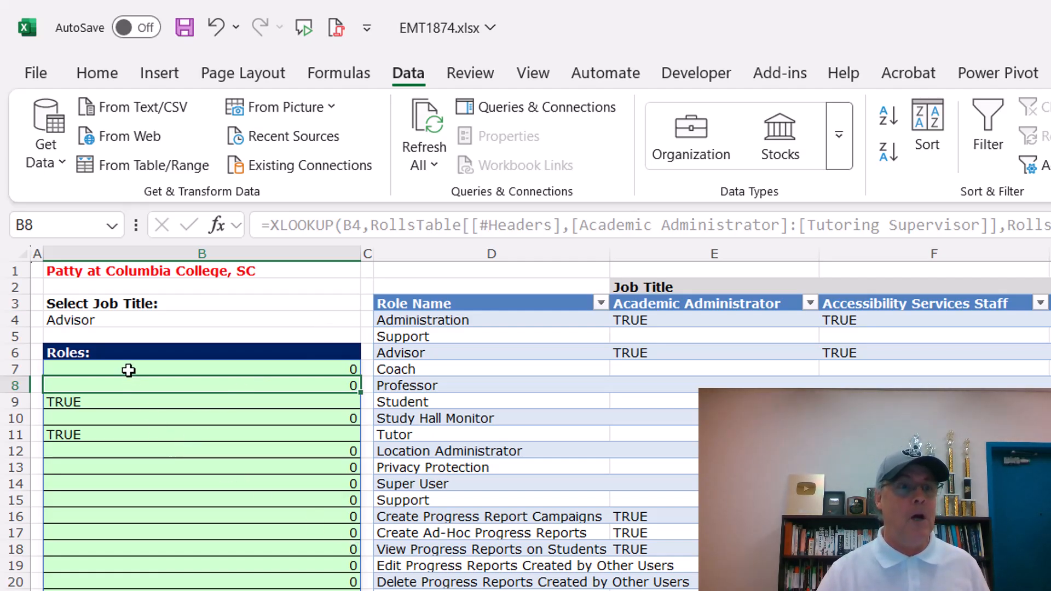
Step: Reopen the spilled B7 XLOOKUP formula for editing
{"action": "double_click", "coordinate": [127, 368]}
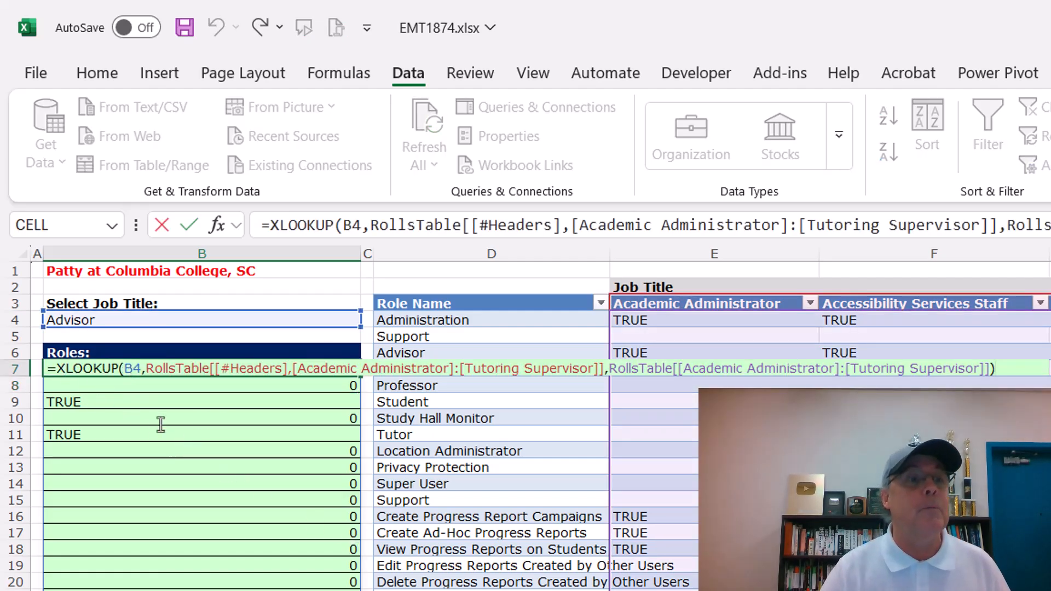
Step: Wrap the lookup as =FILTER(RollsTable[Role Name], XLOOKUP(...)) so B7 lists Advisor's role names
{"action": "type", "text": "=FILTER(RollsTable[Role Name],"}
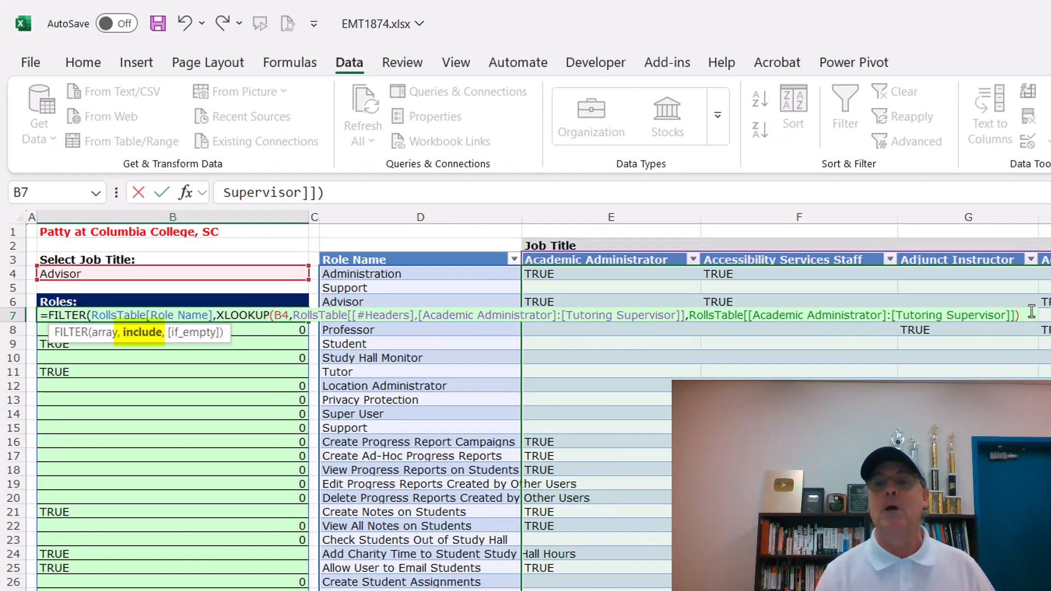
{"action": "type", "text": ")"}
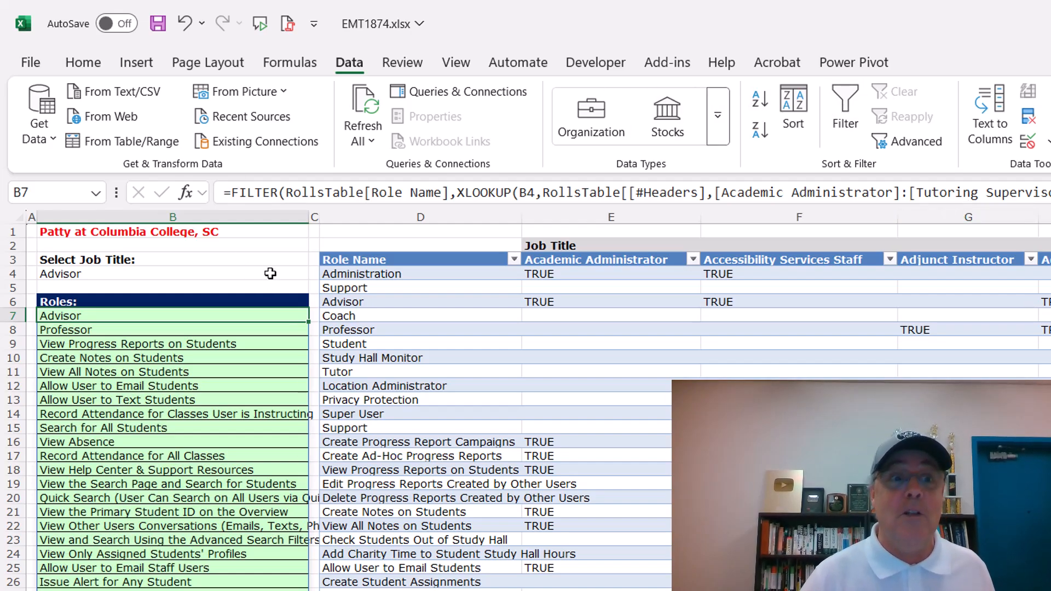
Step: Pick Coaches in B4 so the roles list shows Coach and the progress-report roles
{"action": "left_click", "coordinate": [167, 273]}
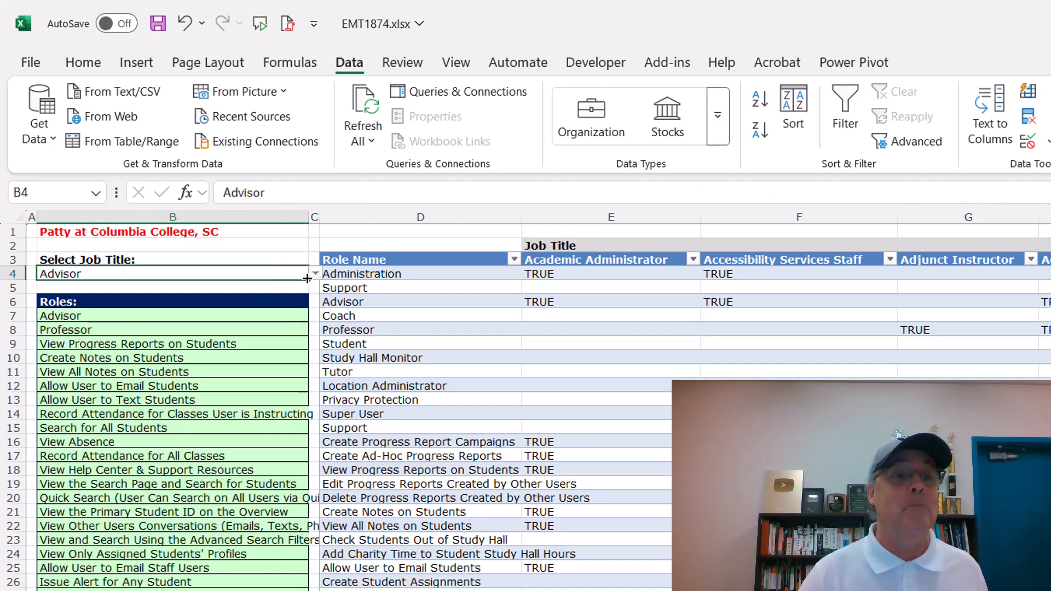
{"action": "left_click", "coordinate": [315, 274]}
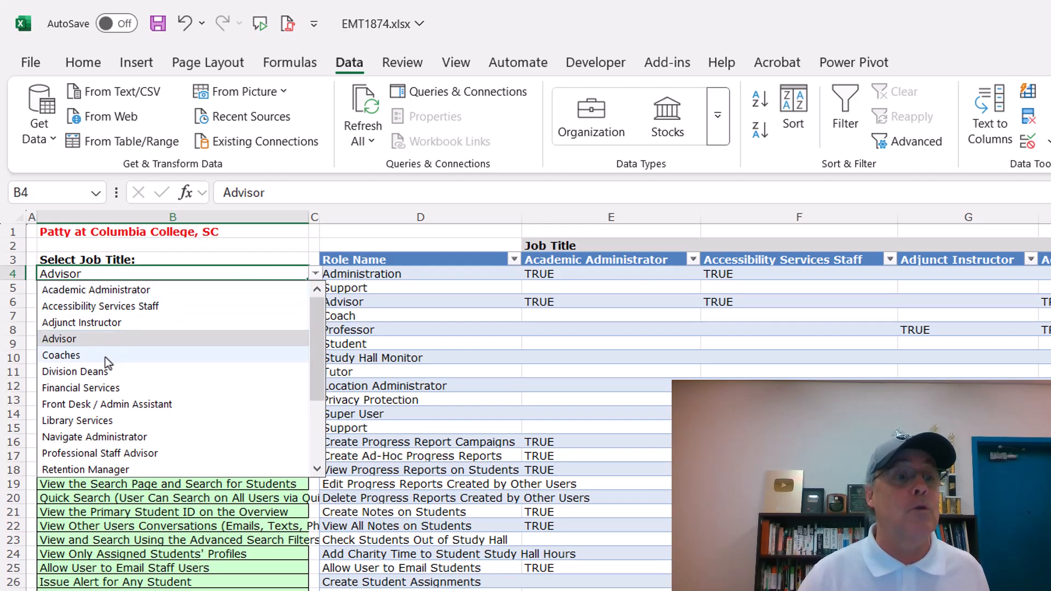
{"action": "left_click", "coordinate": [61, 355]}
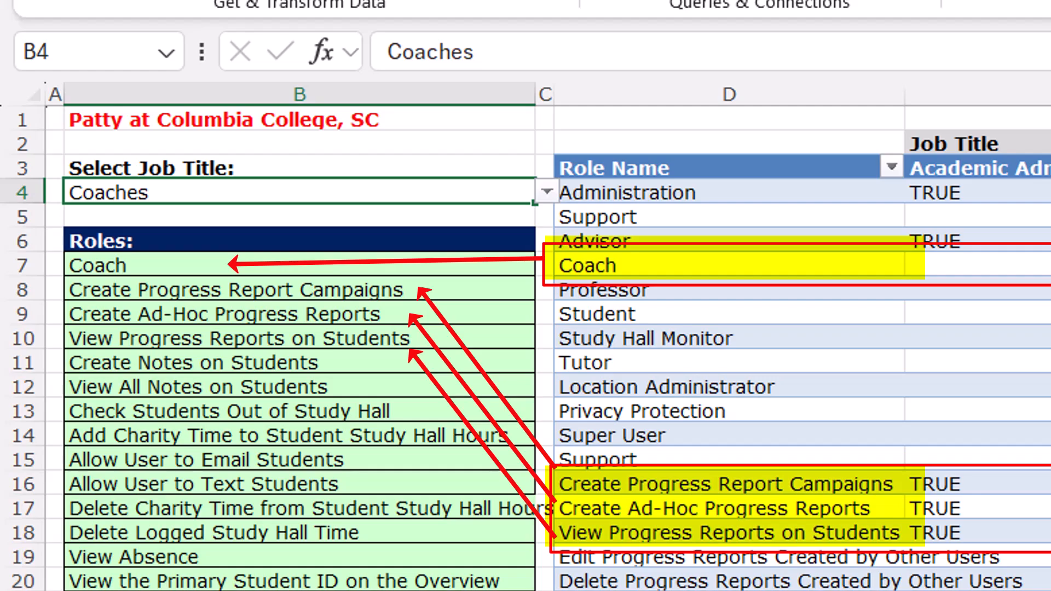
{"action": "mouse_move", "coordinate": [309, 370]}
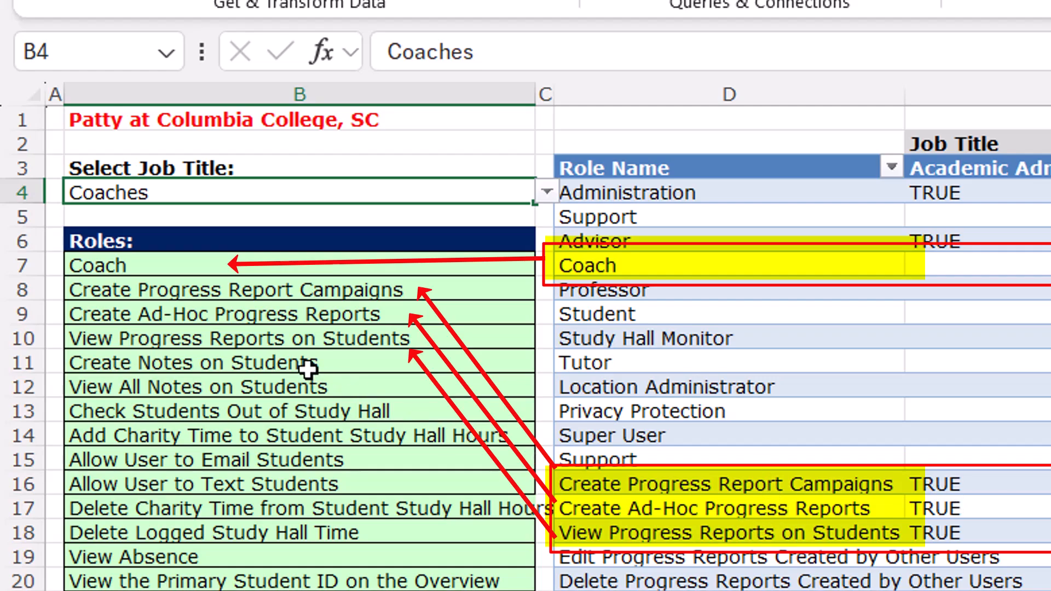